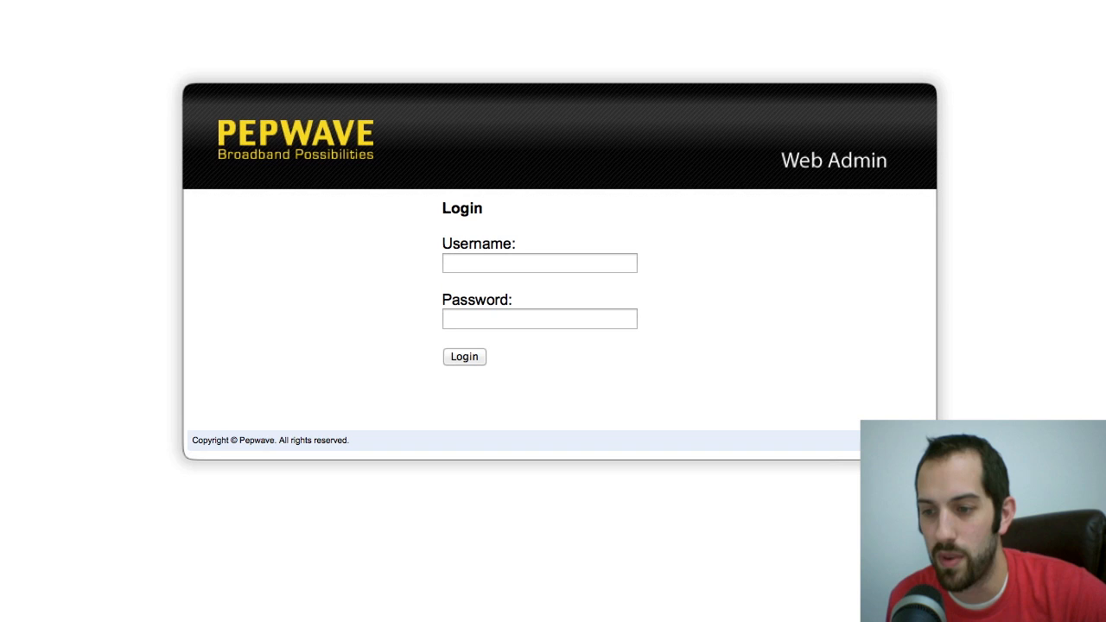
Enter 'admin' as the username and fill in the password on the login form
{"action": "left_click", "coordinate": [539, 262]}
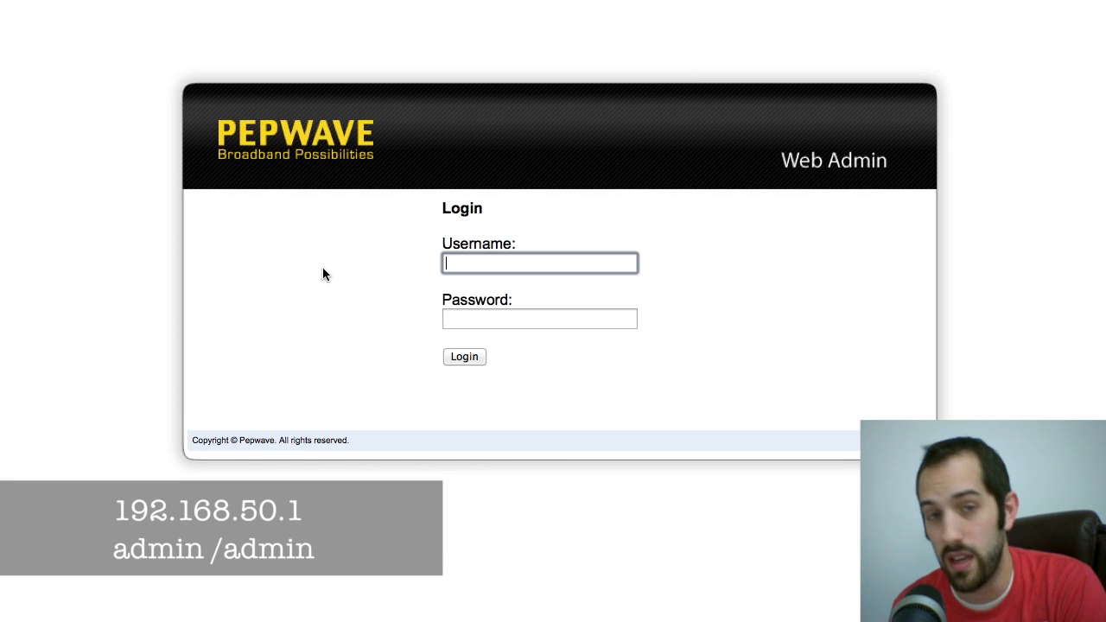
{"action": "type", "text": "adm"}
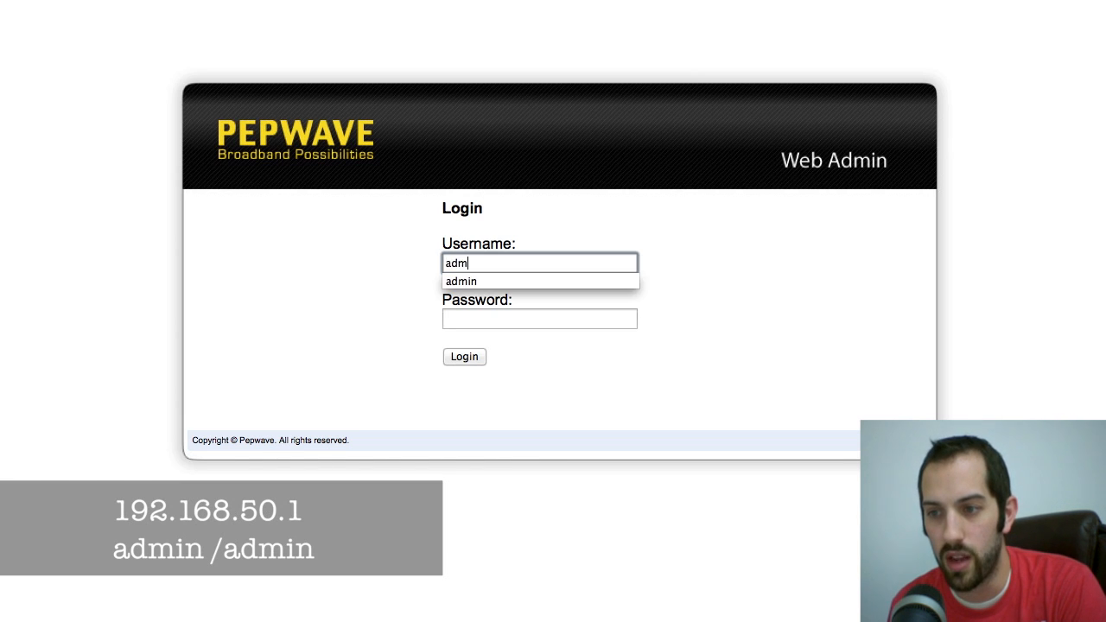
{"action": "type", "text": "admin"}
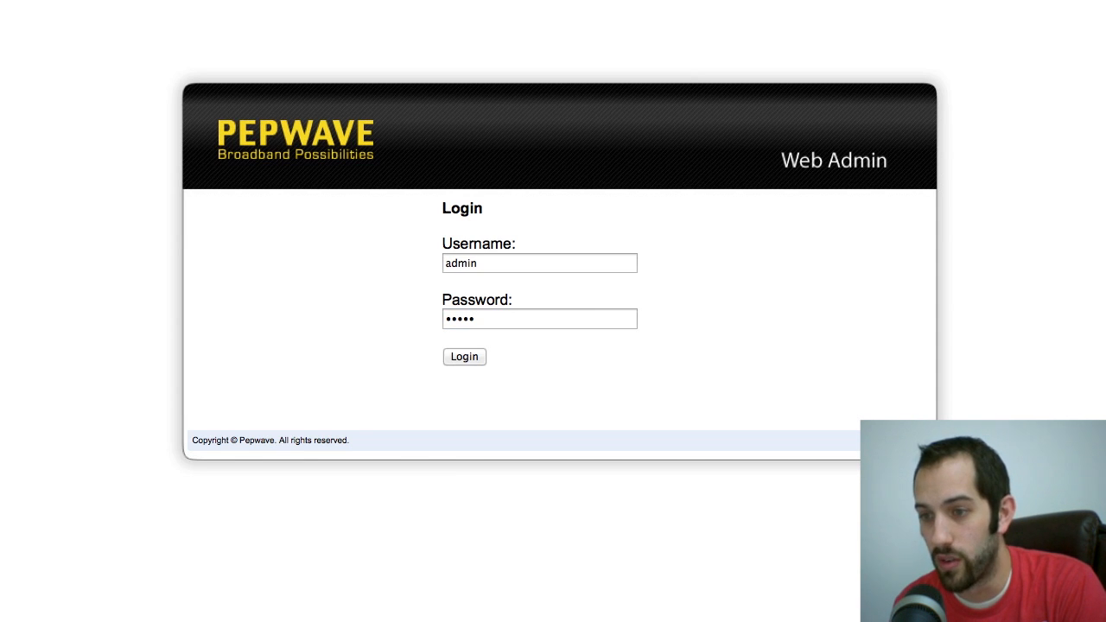
Log in and land on the dashboard with WAN, LAN, Wi-Fi and device status
{"action": "left_click", "coordinate": [464, 357]}
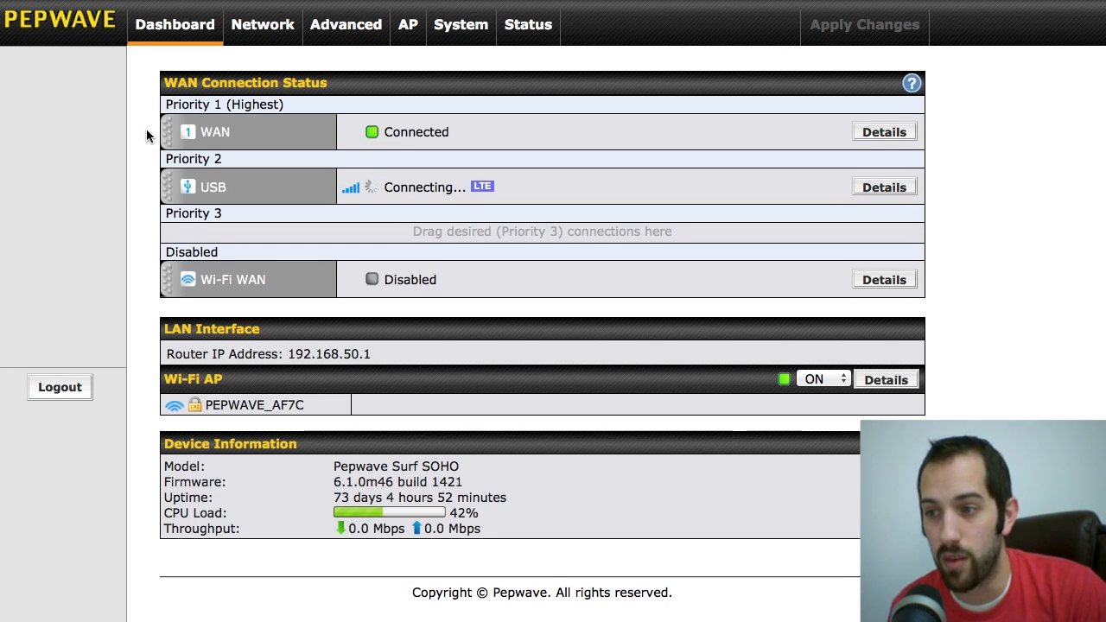
{"action": "mouse_move", "coordinate": [138, 189]}
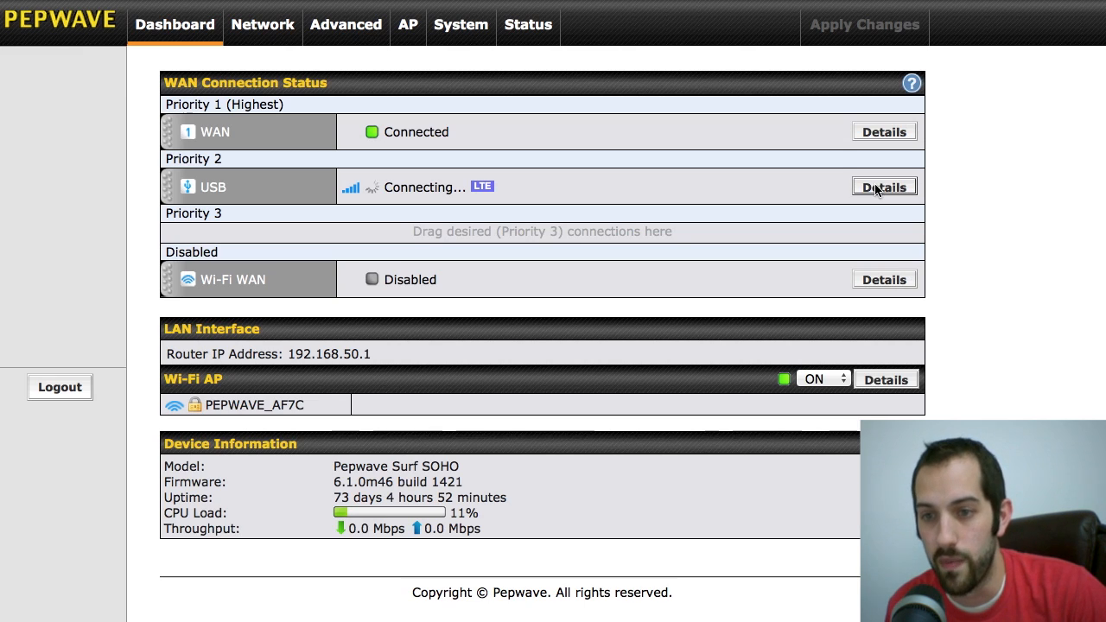
Show the USB connection's details and switch Operator Settings to Custom
{"action": "left_click", "coordinate": [884, 187]}
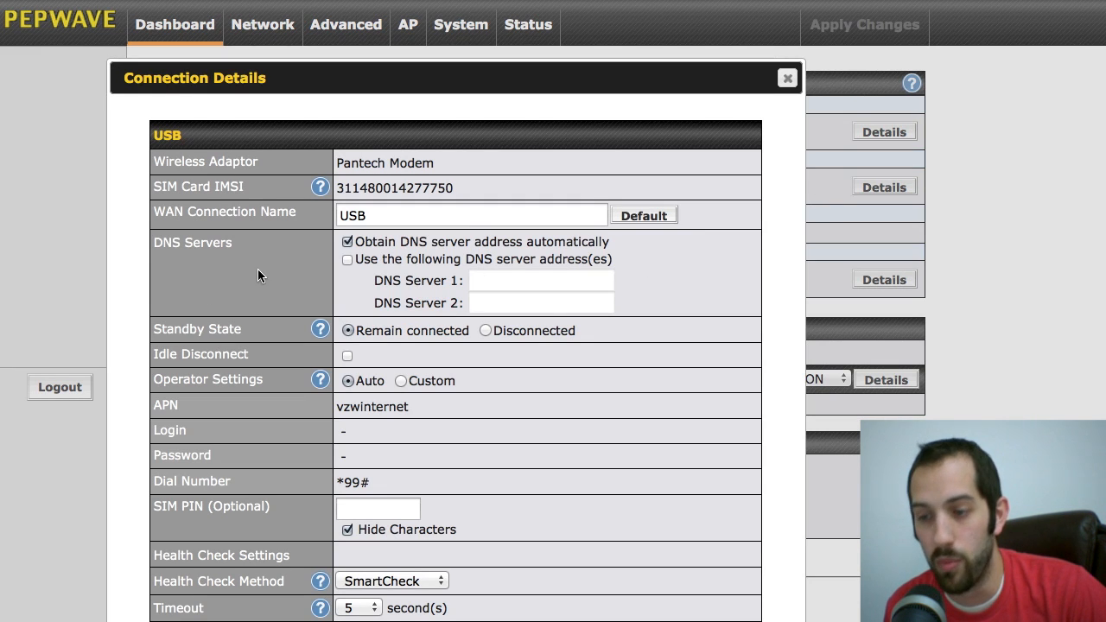
{"action": "mouse_move", "coordinate": [281, 400]}
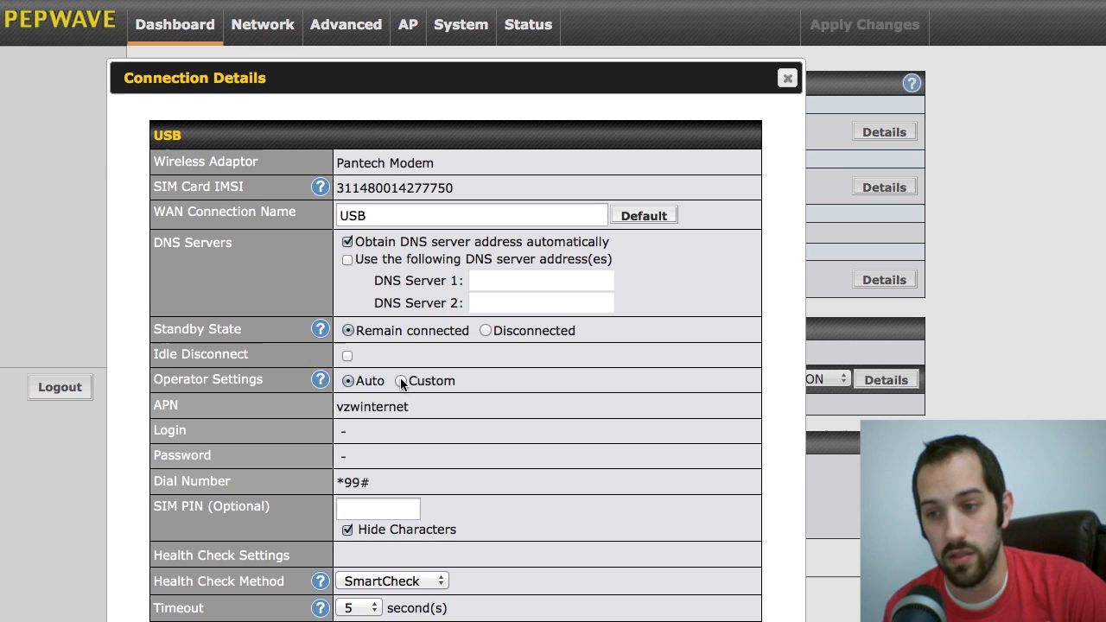
{"action": "left_click", "coordinate": [403, 381]}
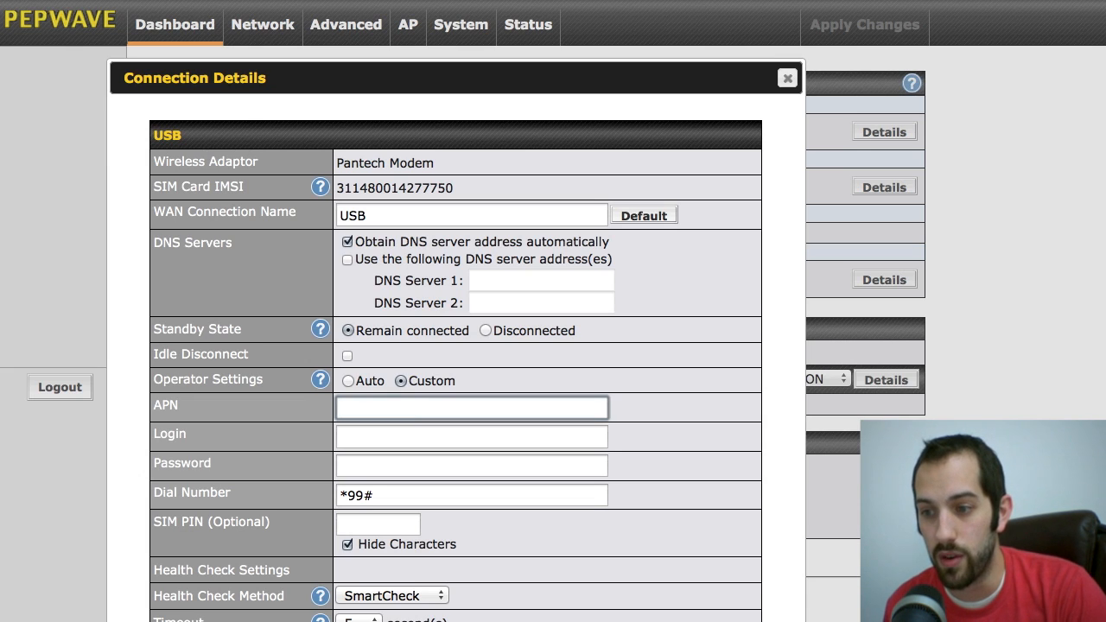
Set the USB connection's APN to we01.vzwstatic and save and apply it
{"action": "left_click", "coordinate": [471, 405]}
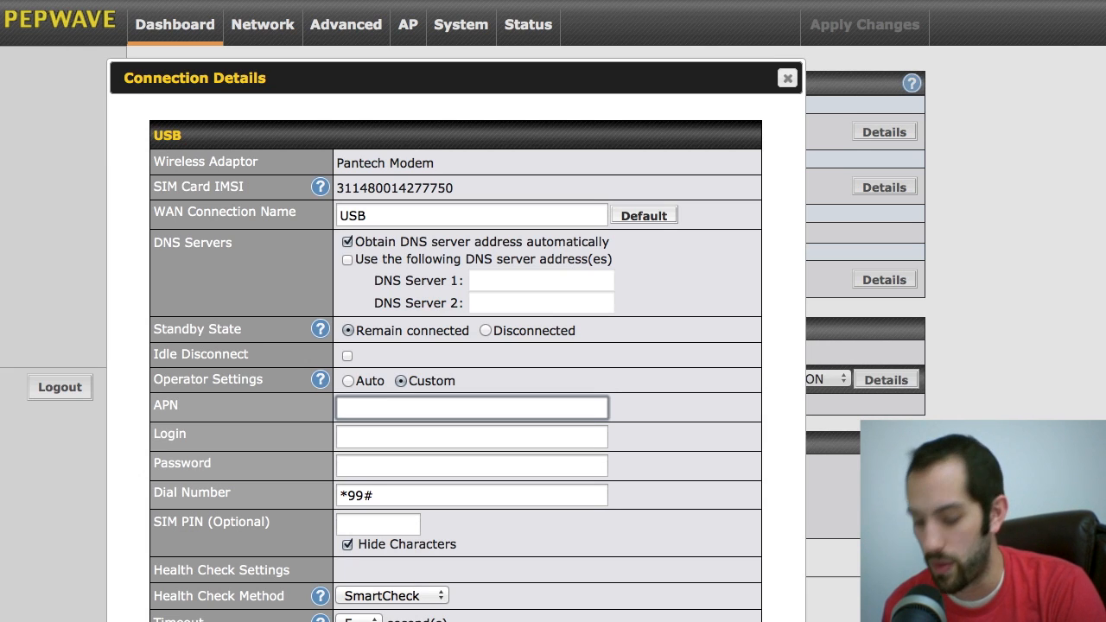
{"action": "type", "text": "we01."}
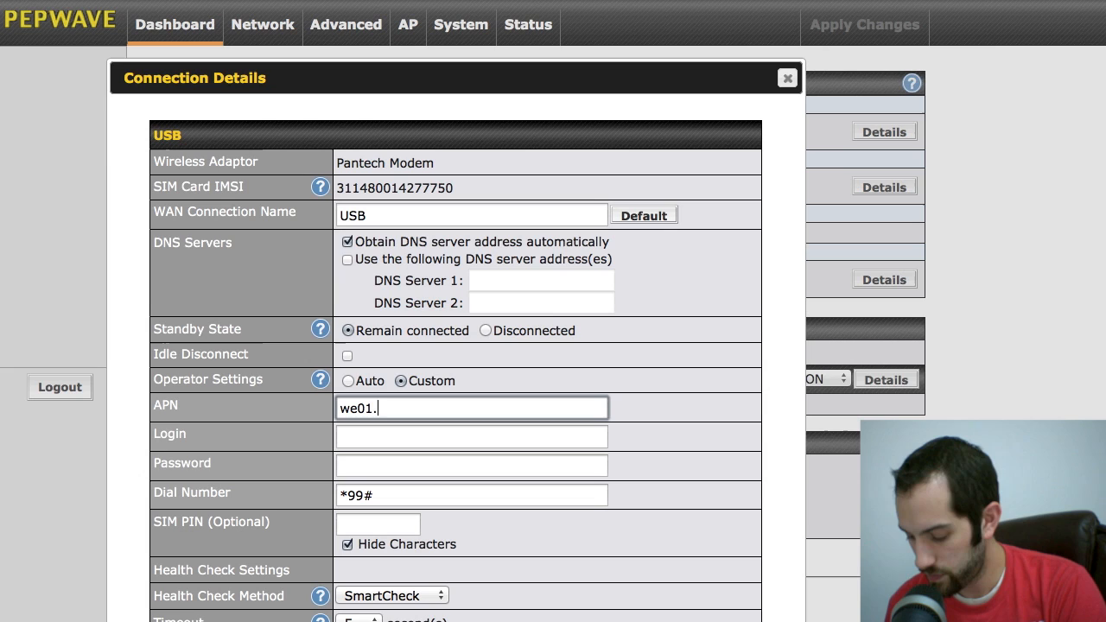
{"action": "type", "text": "vzwstatic"}
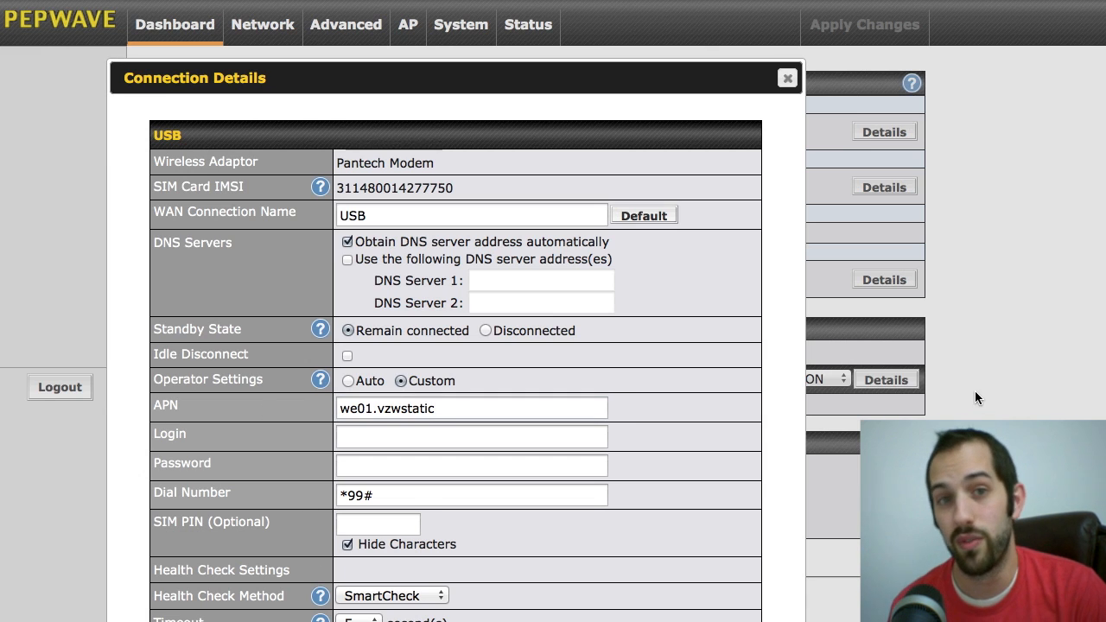
{"action": "left_click", "coordinate": [785, 78]}
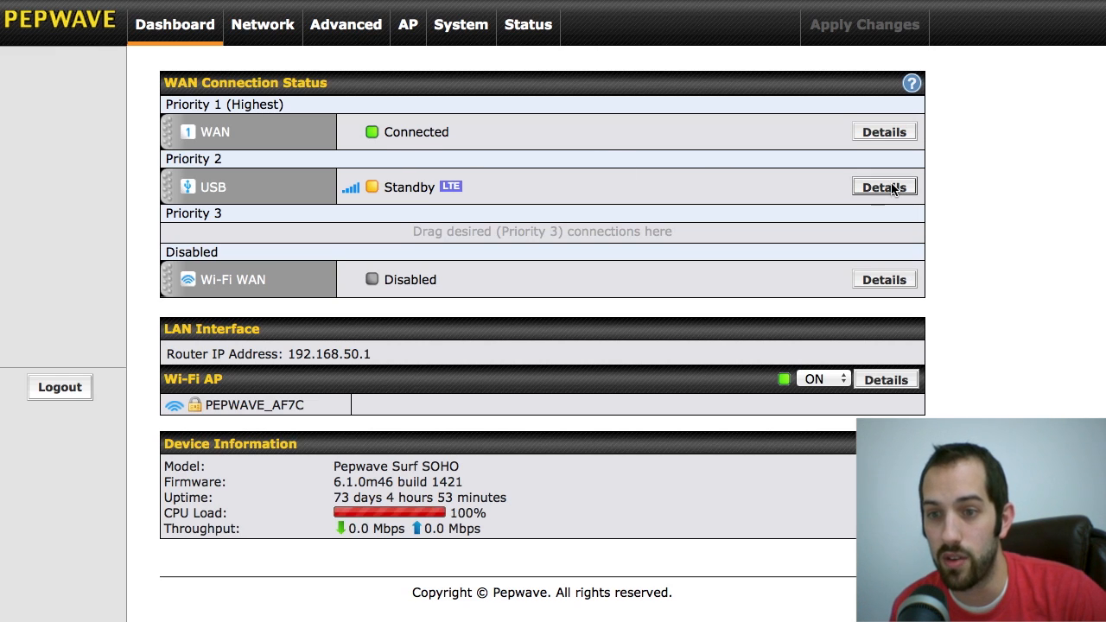
Reopen the USB details showing Standby with IP 166.149.117.100 and DNS servers
{"action": "left_click", "coordinate": [884, 187]}
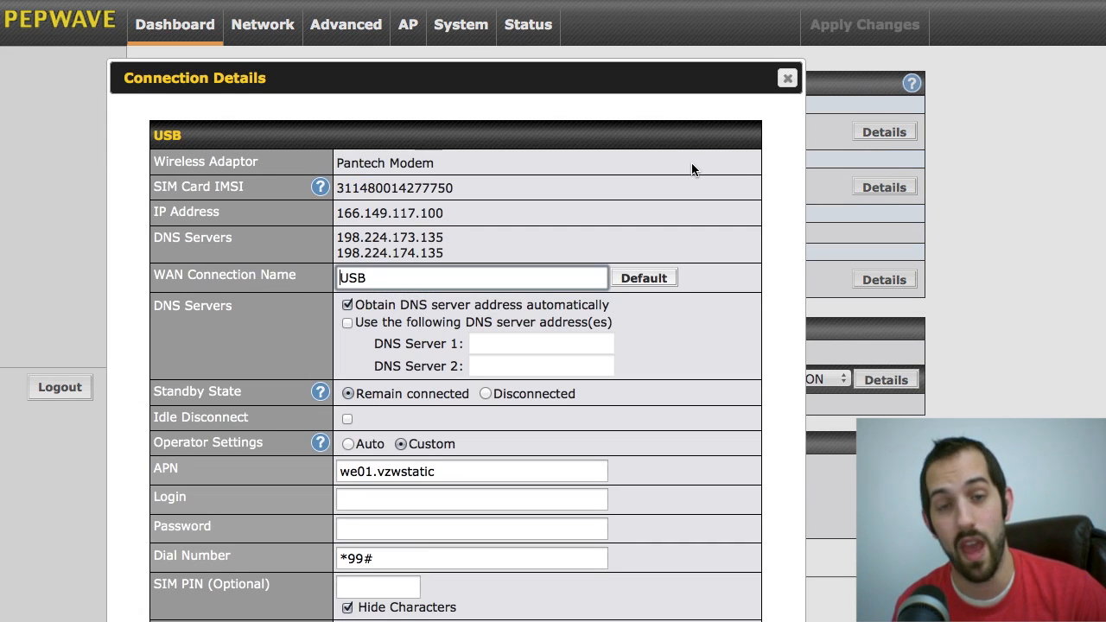